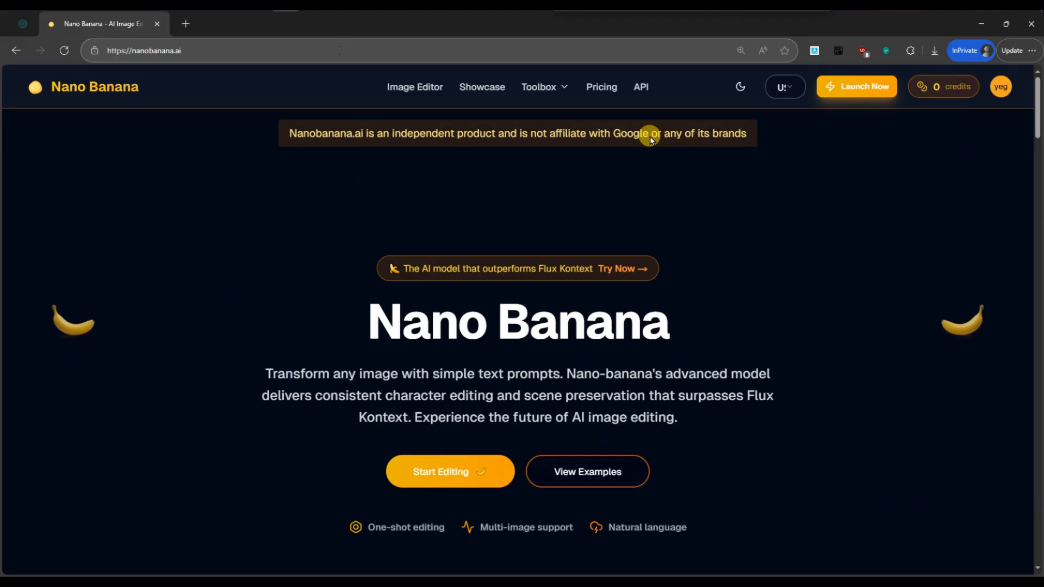
Reach Subscription Management from the profile avatar's account dropdown
left_click(144, 50)
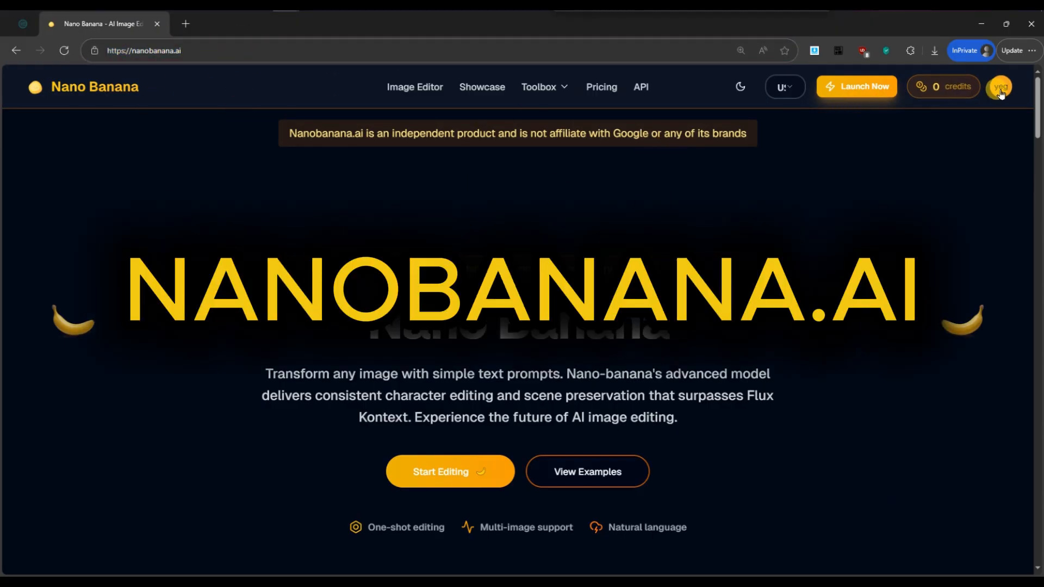
left_click(1000, 87)
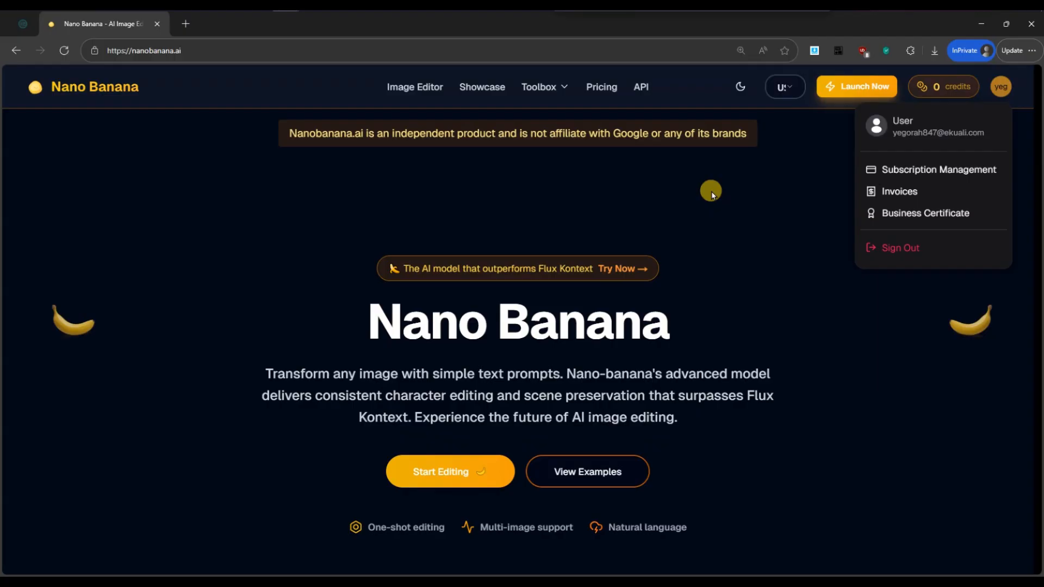
left_click(478, 251)
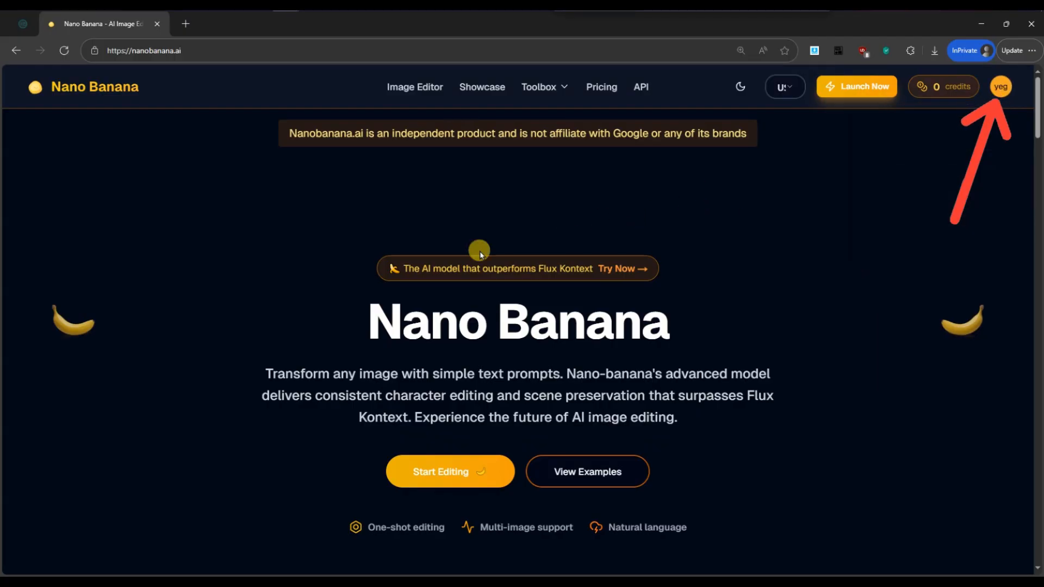
mouse_move(1003, 88)
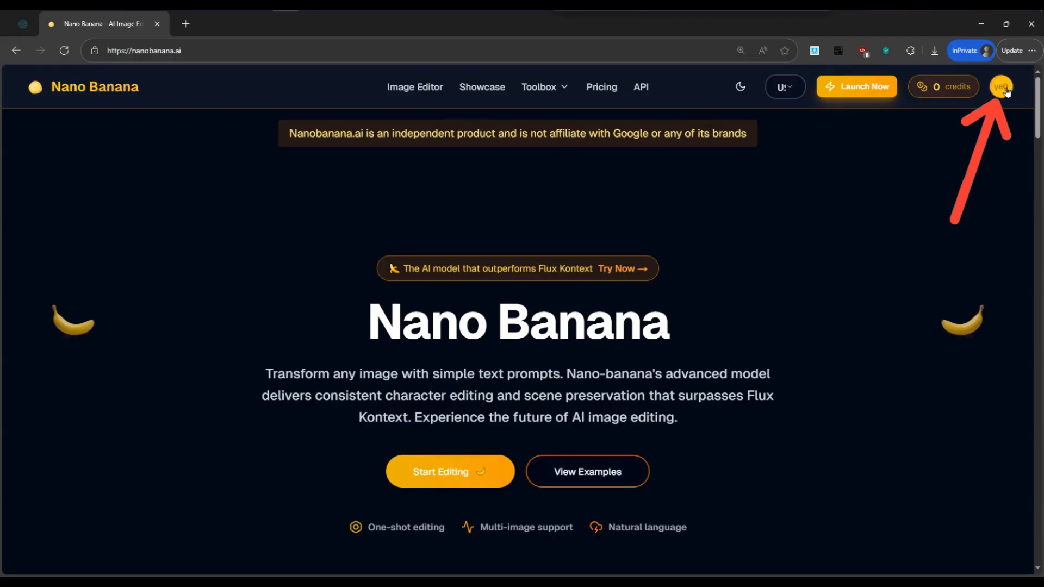
left_click(1000, 87)
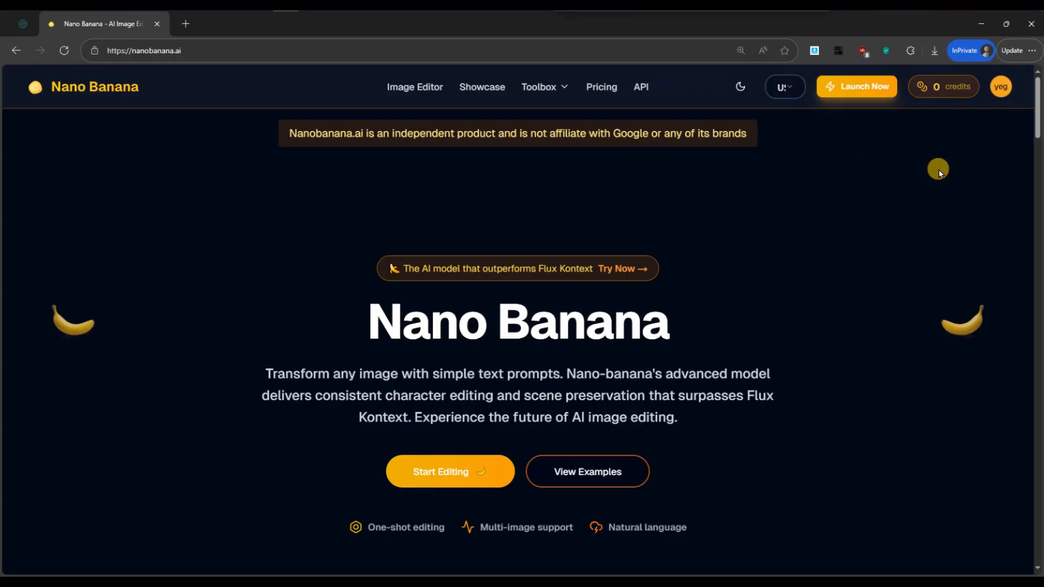
left_click(942, 85)
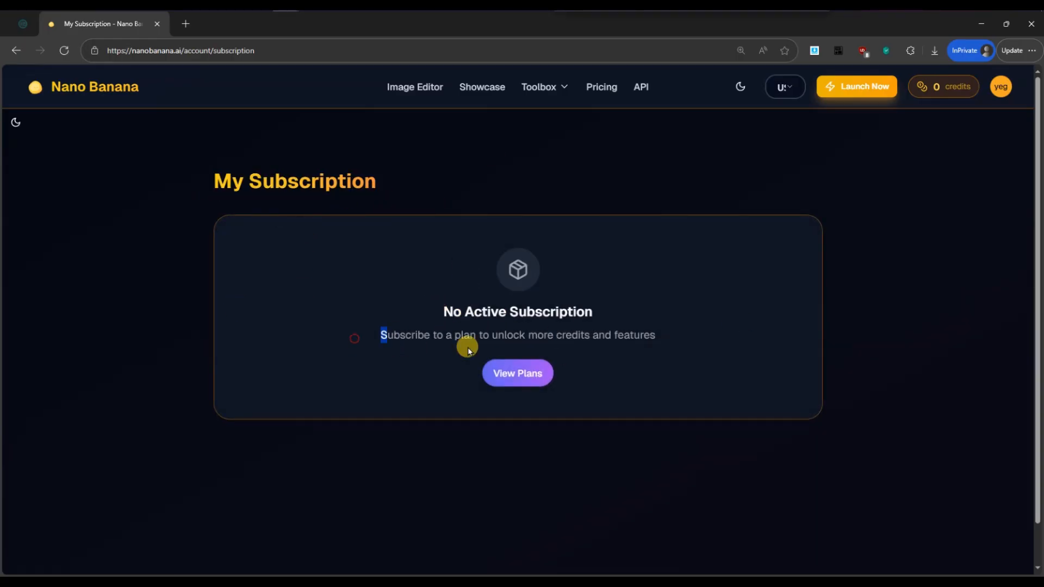
mouse_move(668, 370)
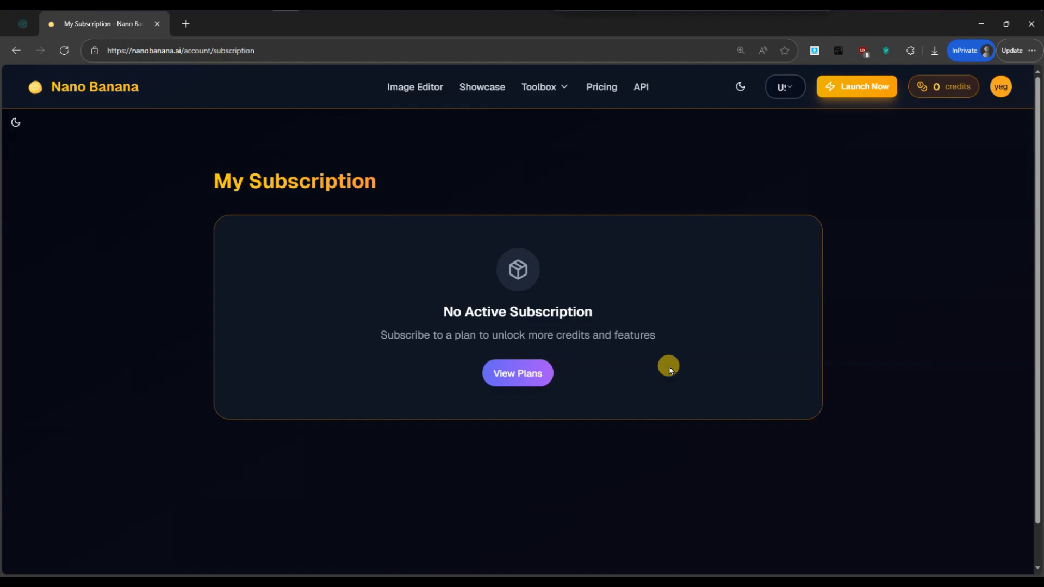
mouse_move(518, 310)
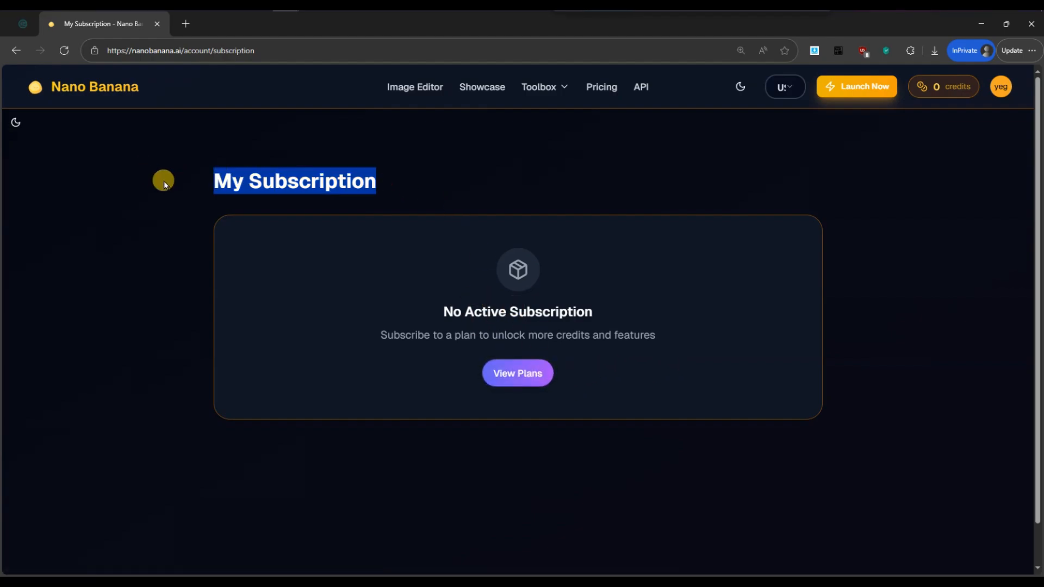
mouse_move(668, 336)
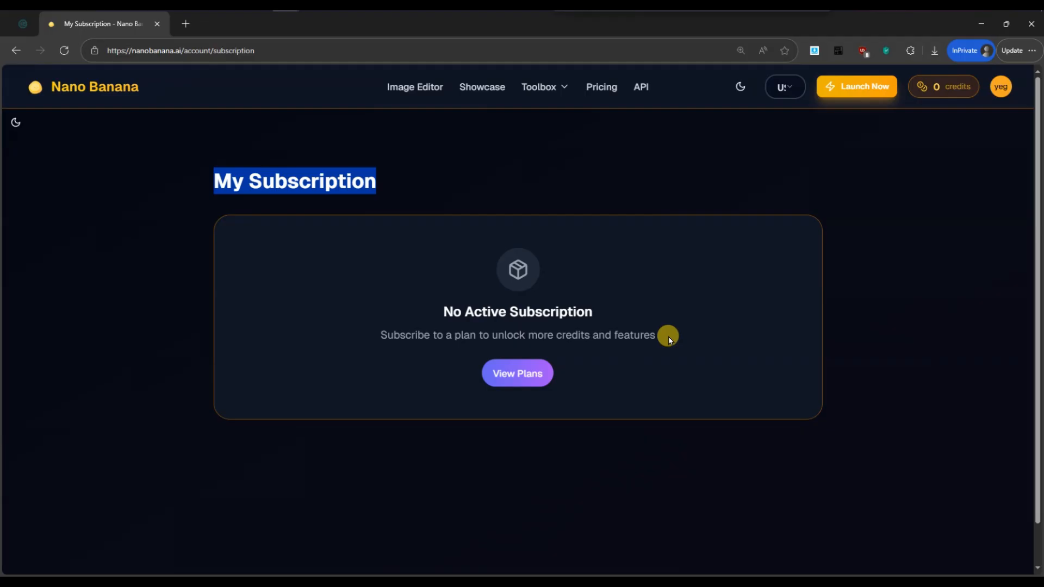
mouse_move(373, 335)
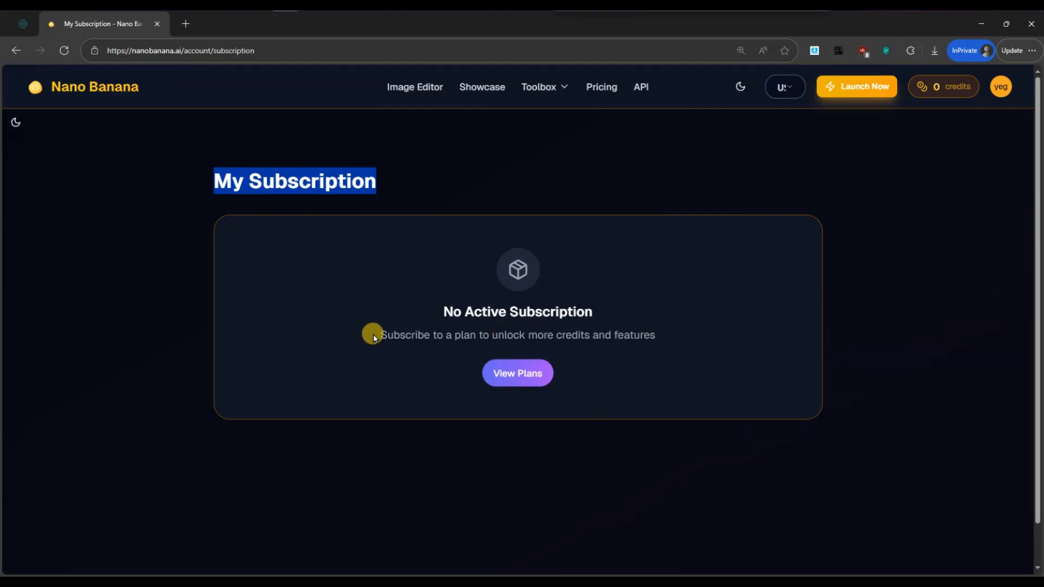
Reload the My Subscription page, which reports No Active Subscription
scroll("up", 3)
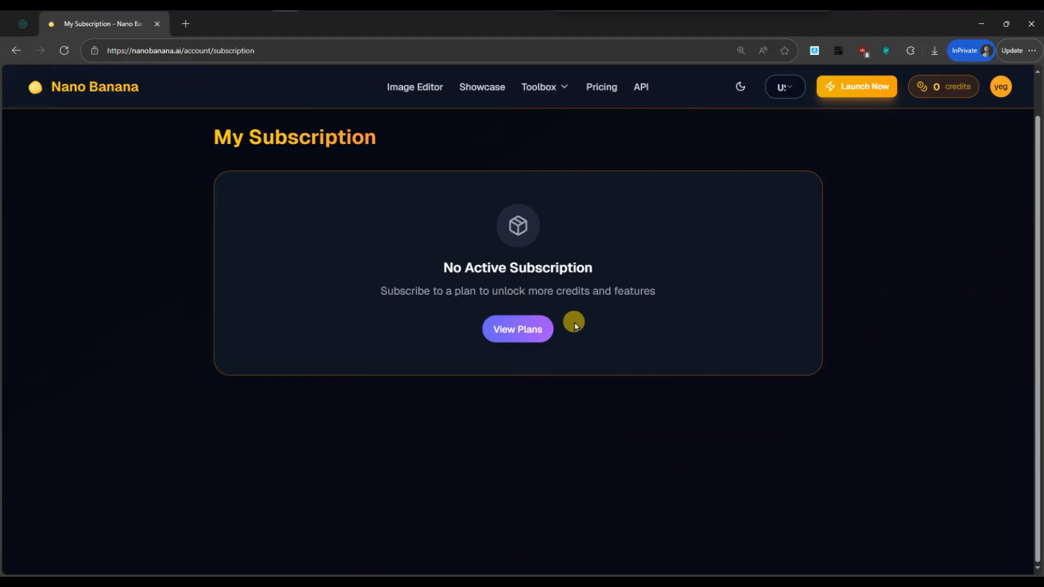
left_click(516, 328)
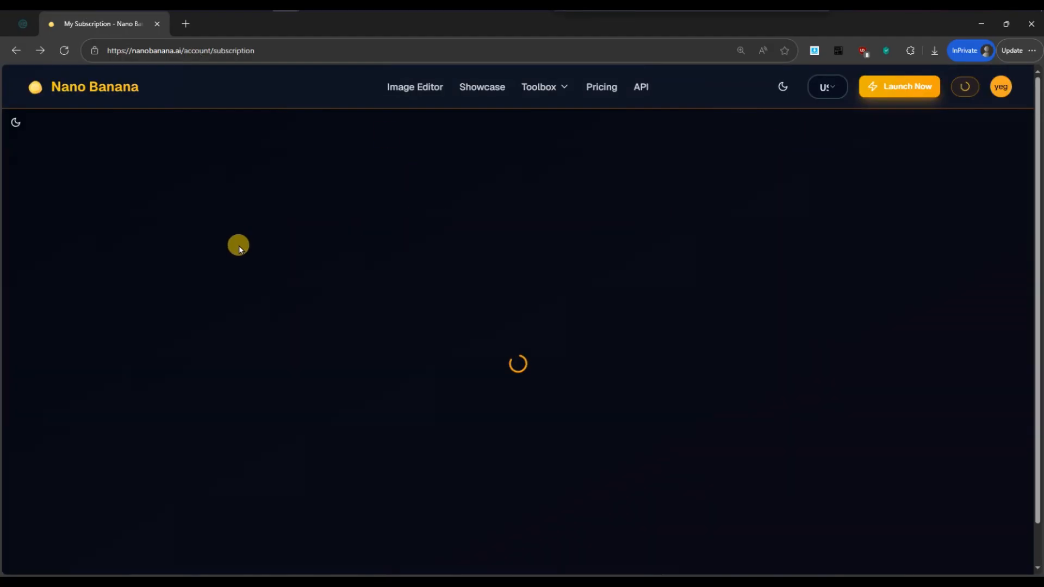
mouse_move(308, 408)
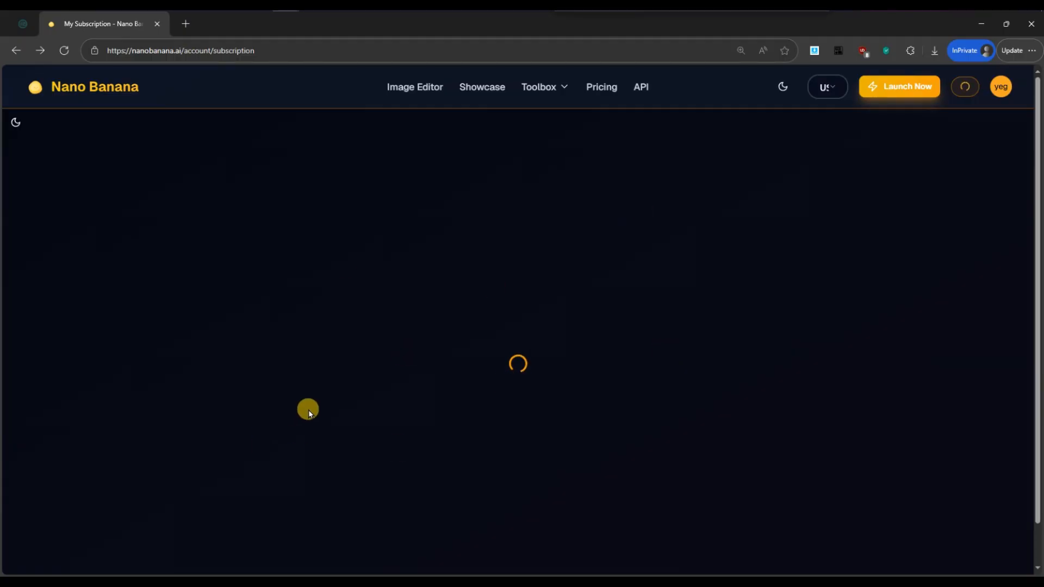
mouse_move(485, 124)
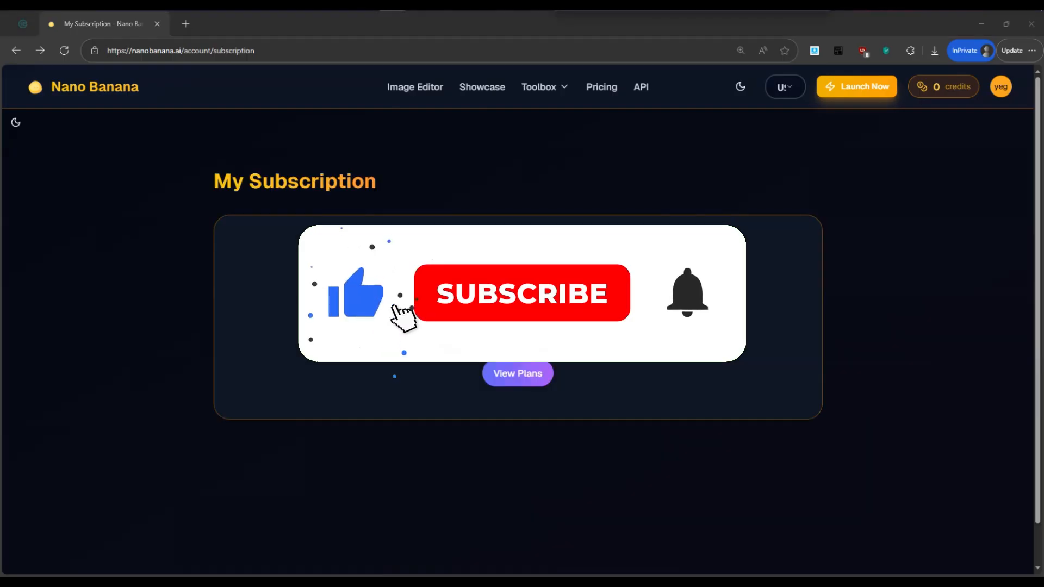
left_click(520, 294)
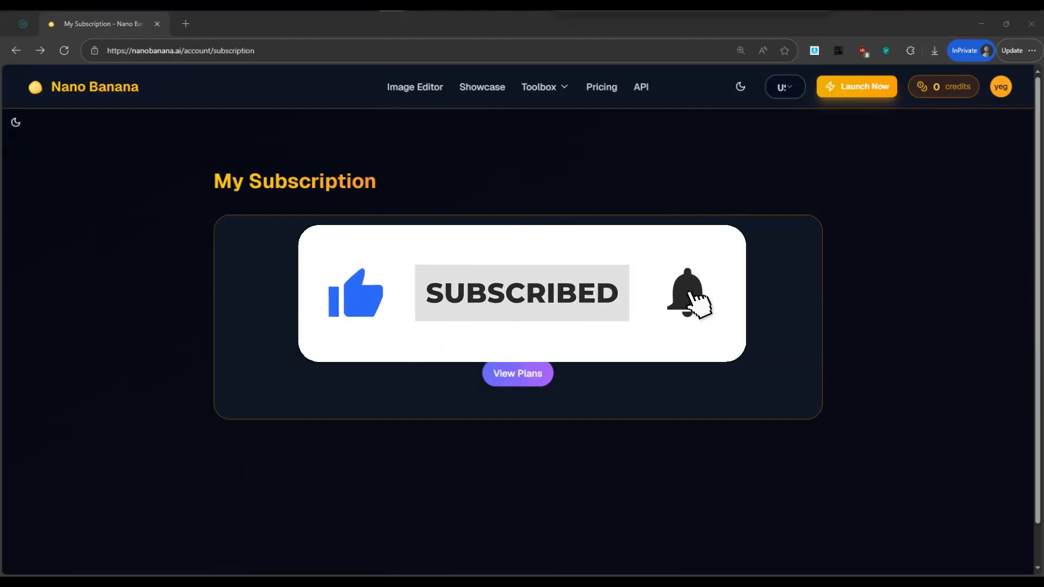